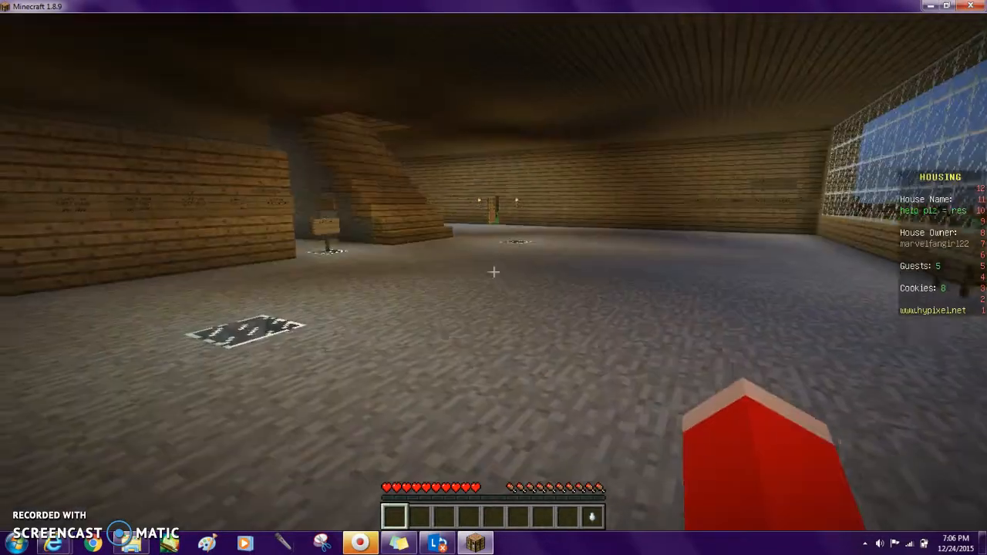
mouse_move(493, 277)
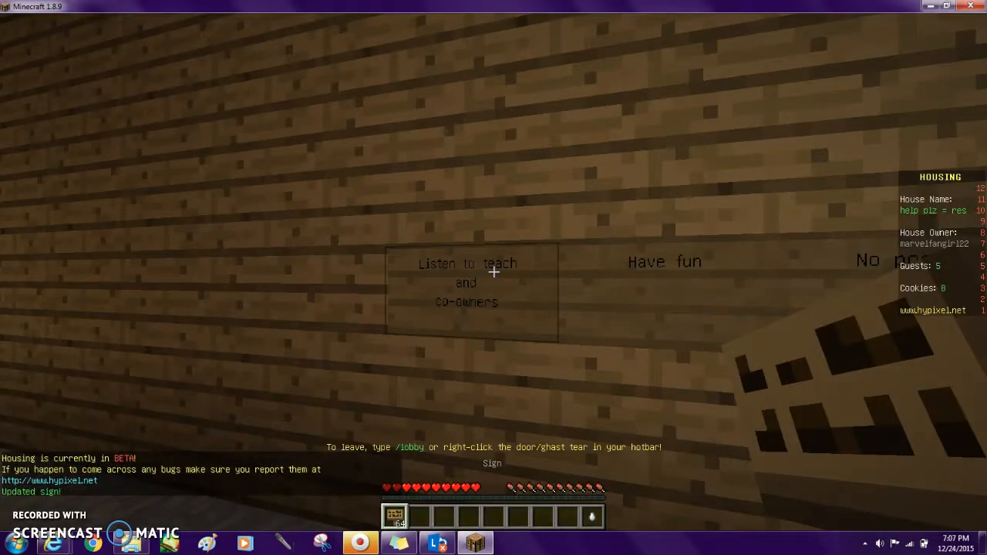
Step: Open the inventory while reading the house rule signs on the wooden wall
key(e)
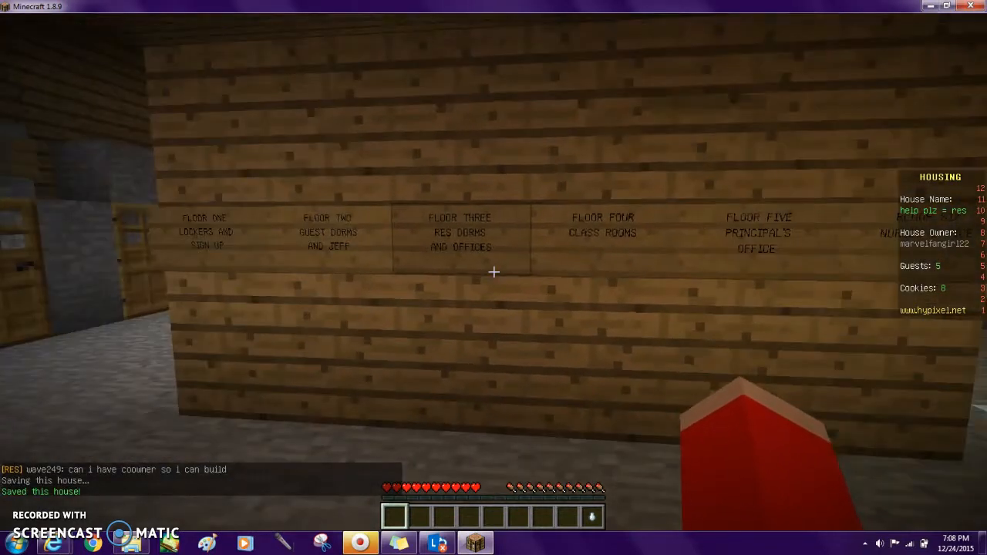
mouse_move(494, 278)
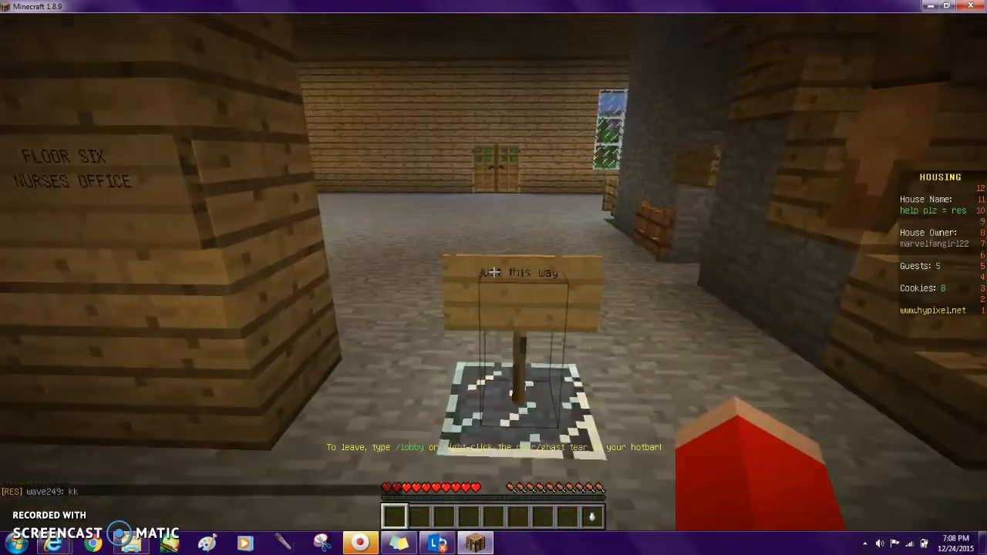
mouse_move(494, 278)
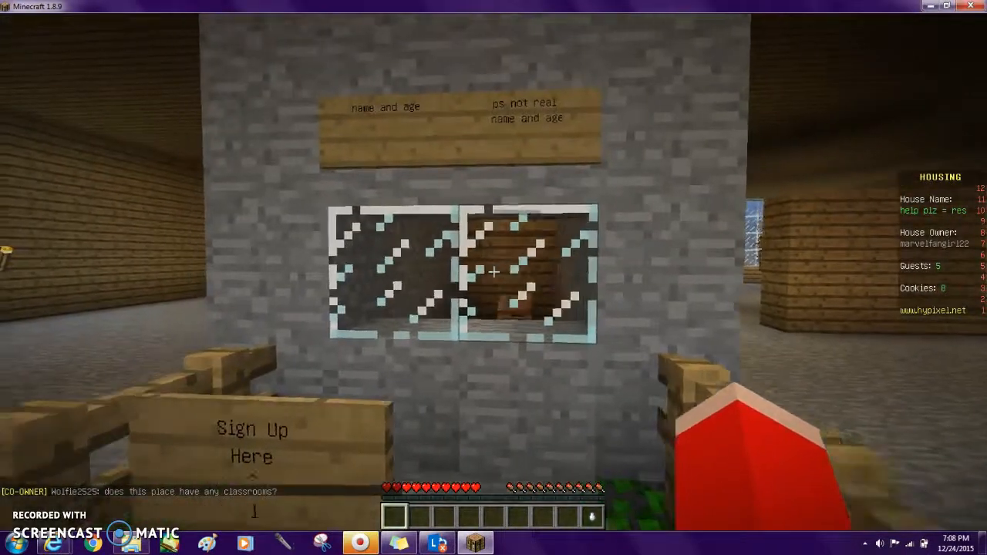
mouse_move(494, 278)
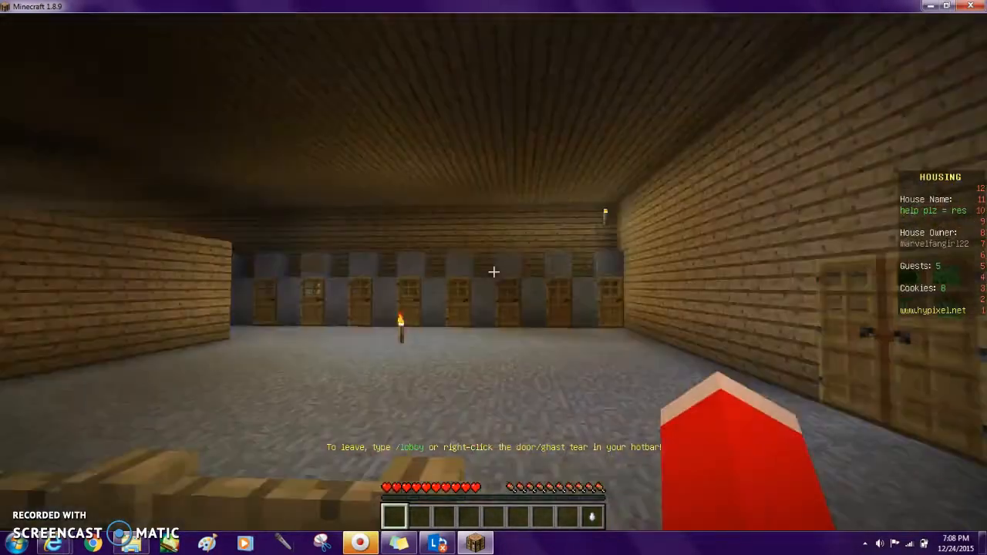
mouse_move(493, 278)
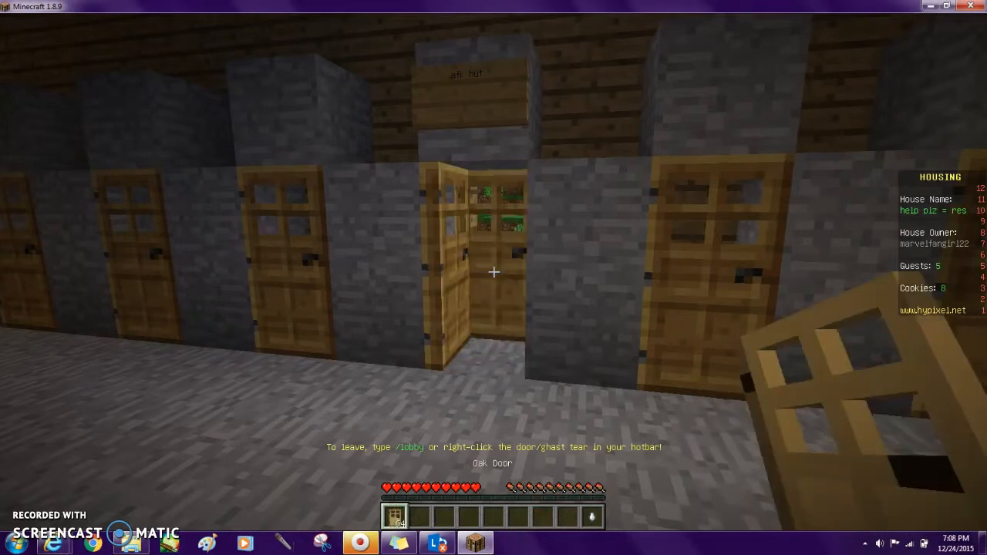
Step: Discard the carried oak door via the inventory and check the player list near the lockers
key(e)
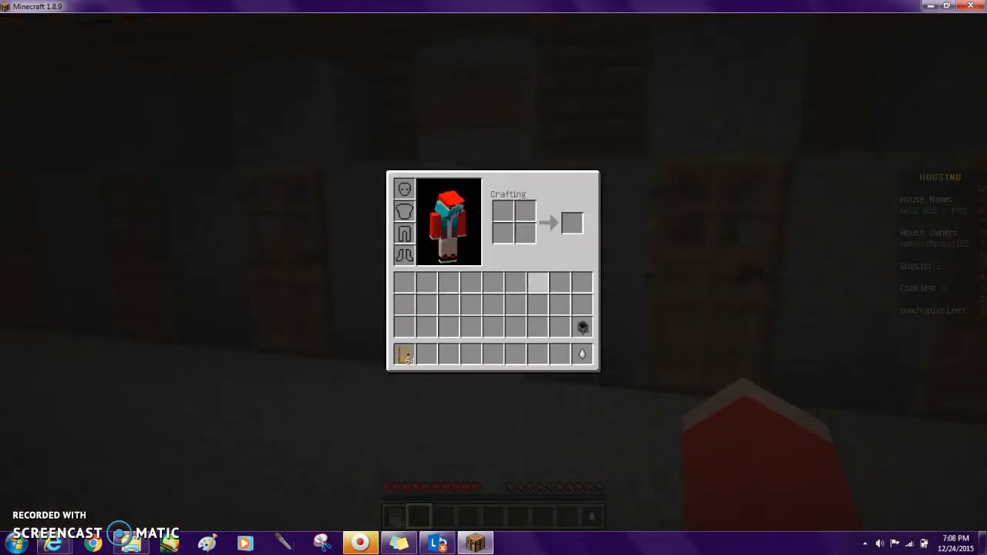
key(e)
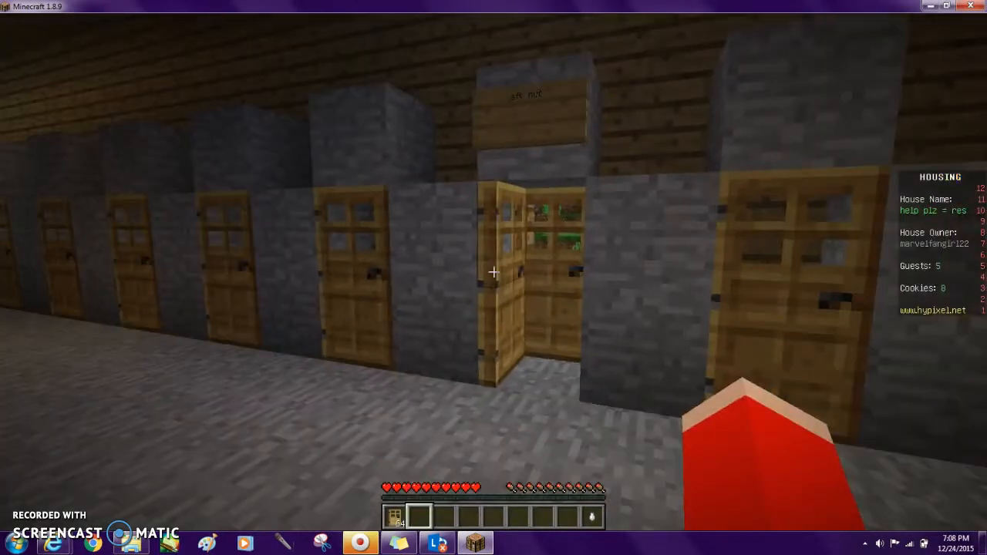
key(e)
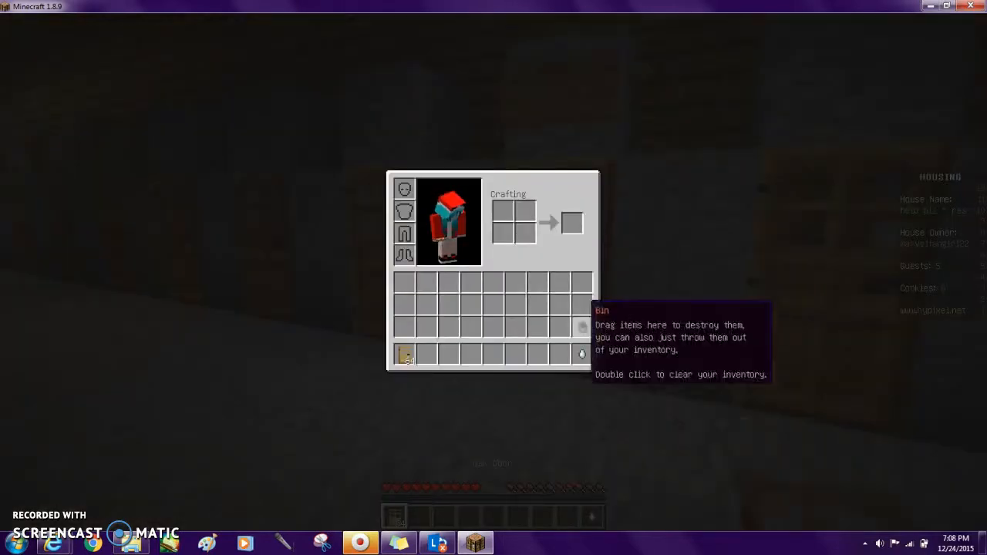
key(Escape)
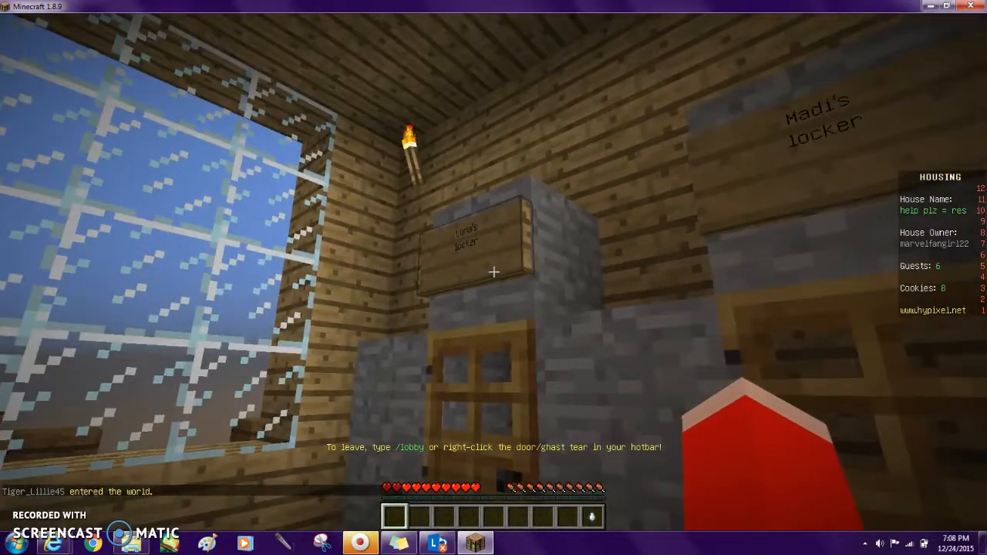
key(tab)
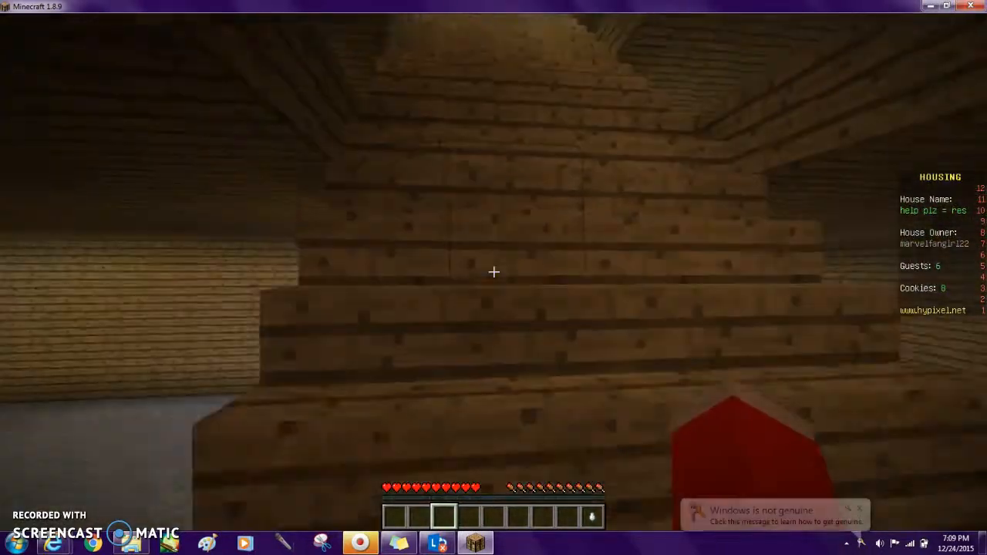
mouse_move(494, 271)
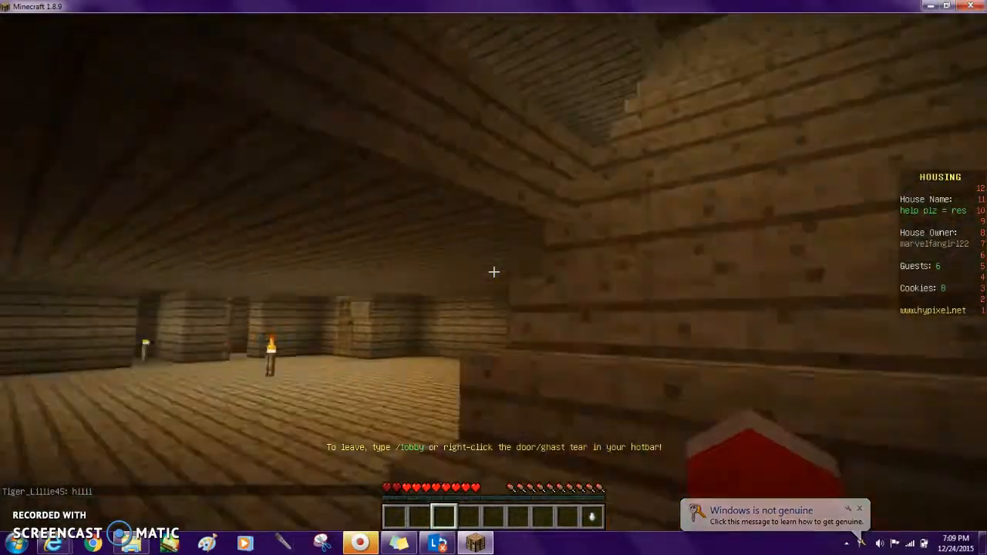
mouse_move(494, 271)
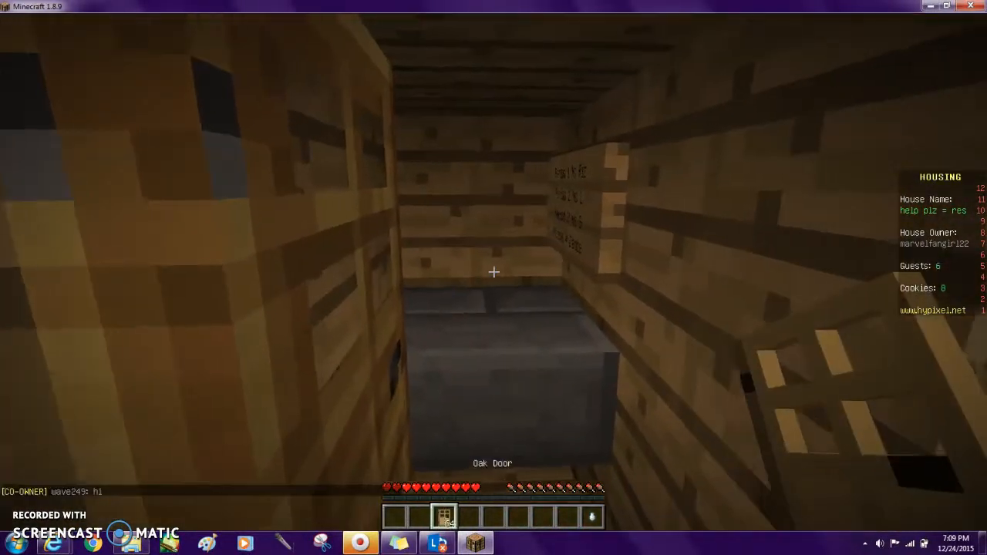
mouse_move(494, 277)
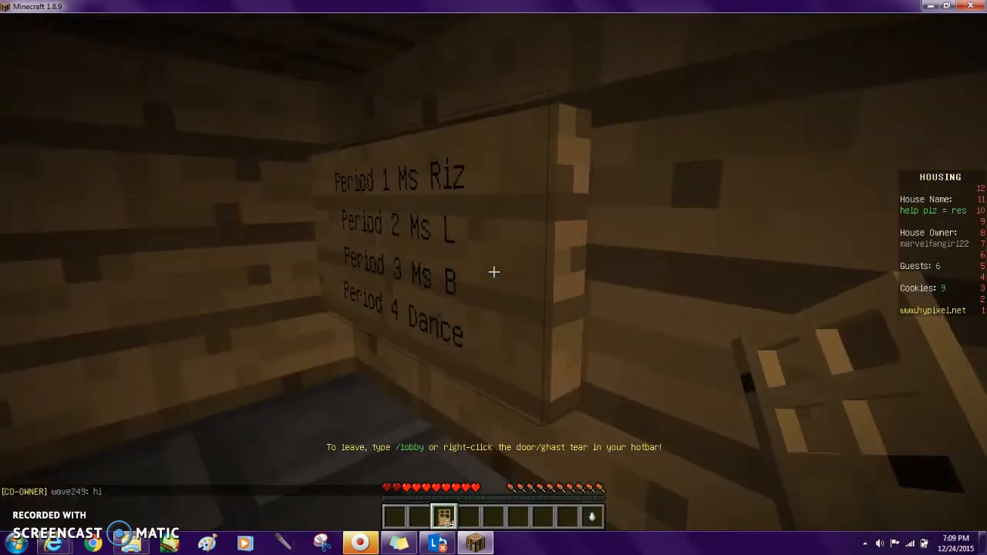
Step: Bin the second oak door from the inventory inside the locker with the Periods 1-4 schedule sign
key(e)
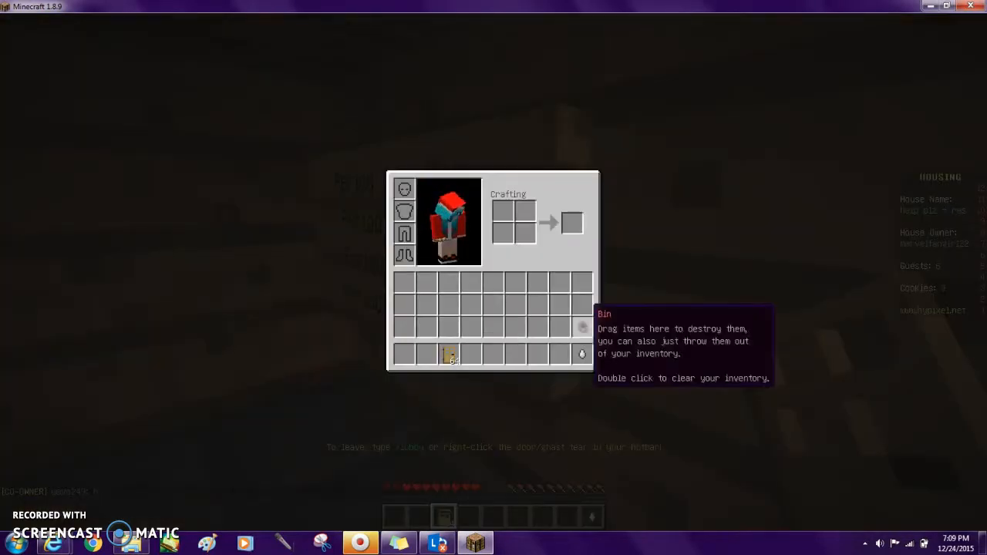
key(Escape)
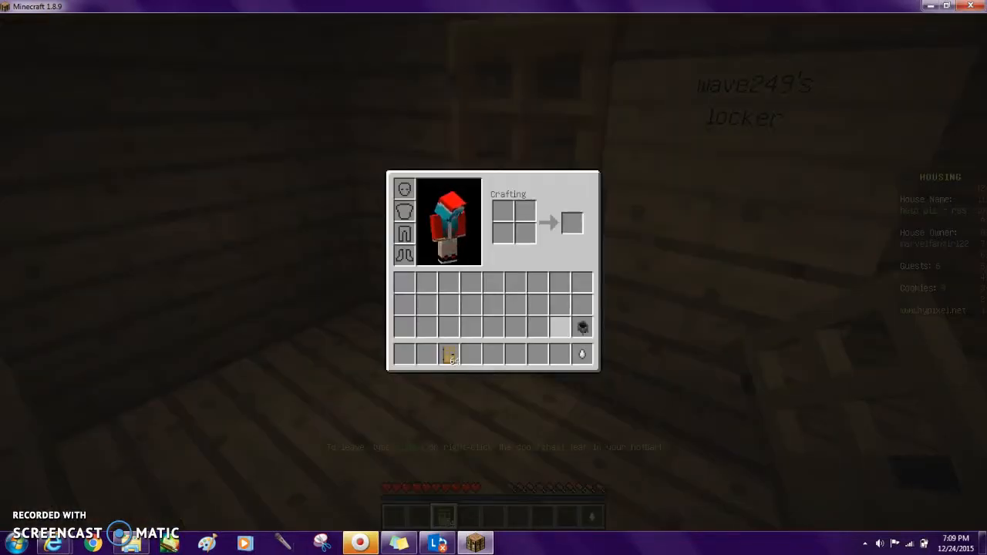
mouse_move(583, 327)
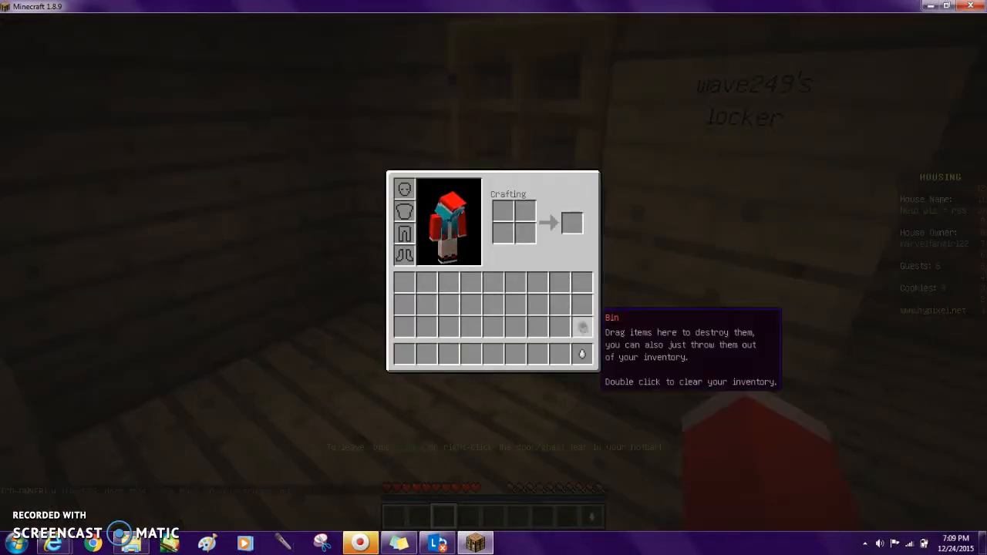
key(Escape)
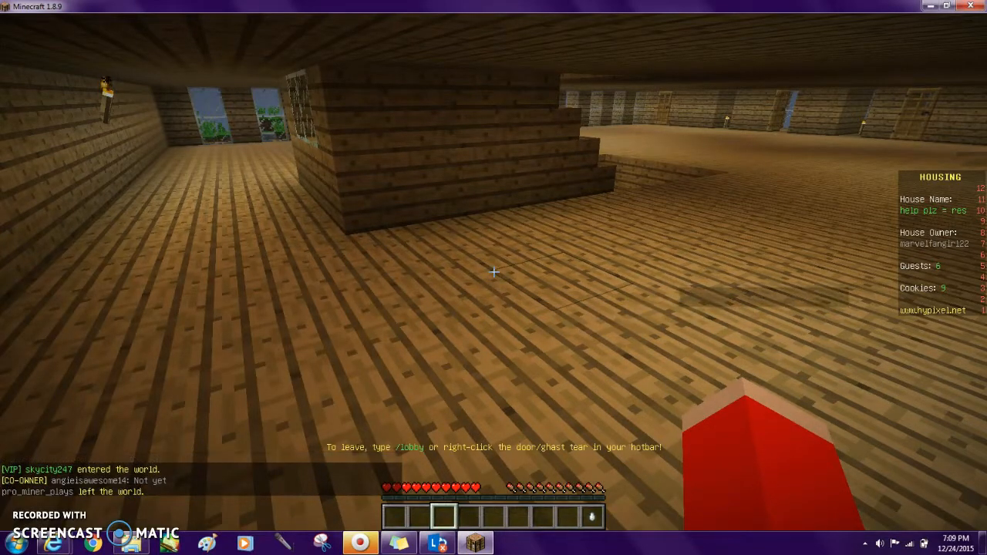
mouse_move(494, 277)
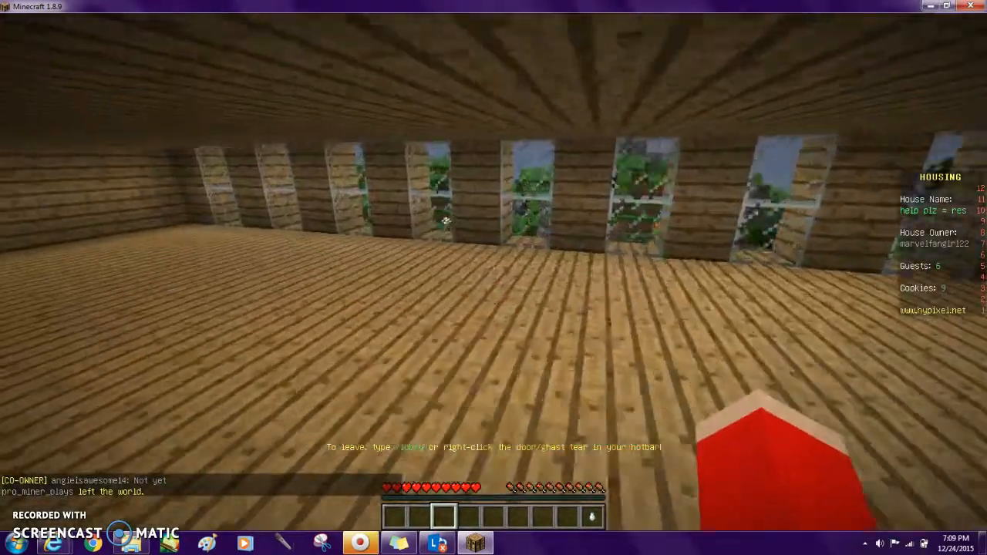
mouse_move(494, 278)
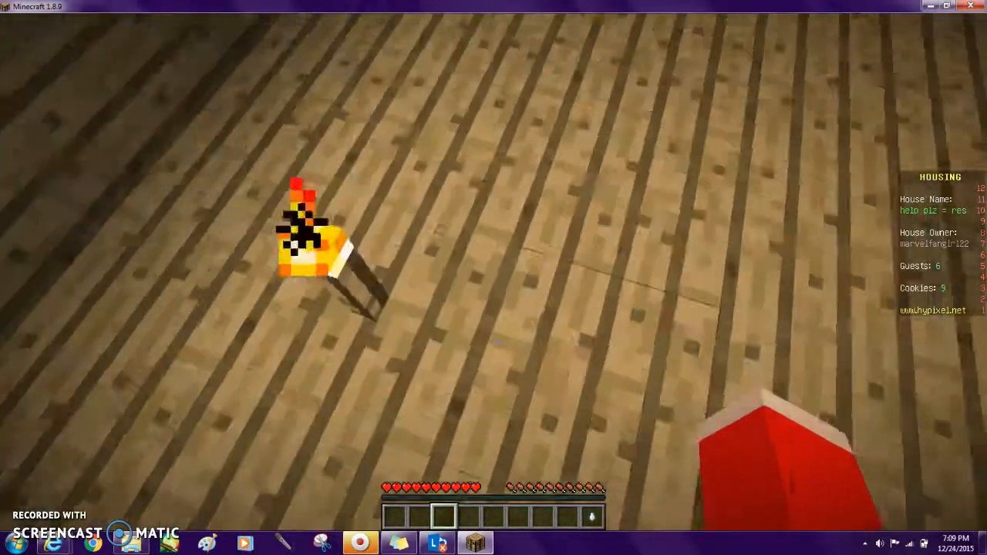
mouse_move(493, 278)
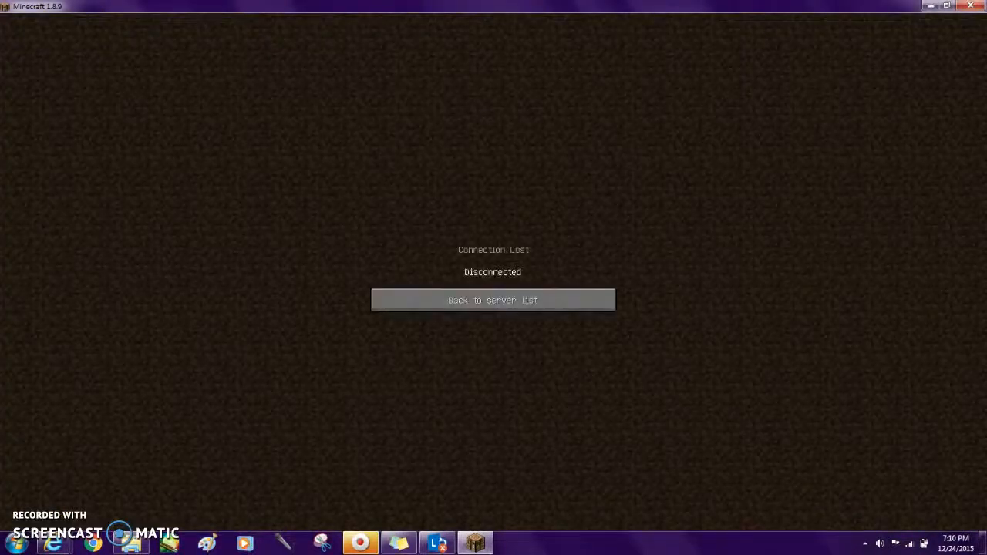
Step: Return to the server list, then cancel the Hypixel reconnection to stay at Play Multiplayer
click(493, 299)
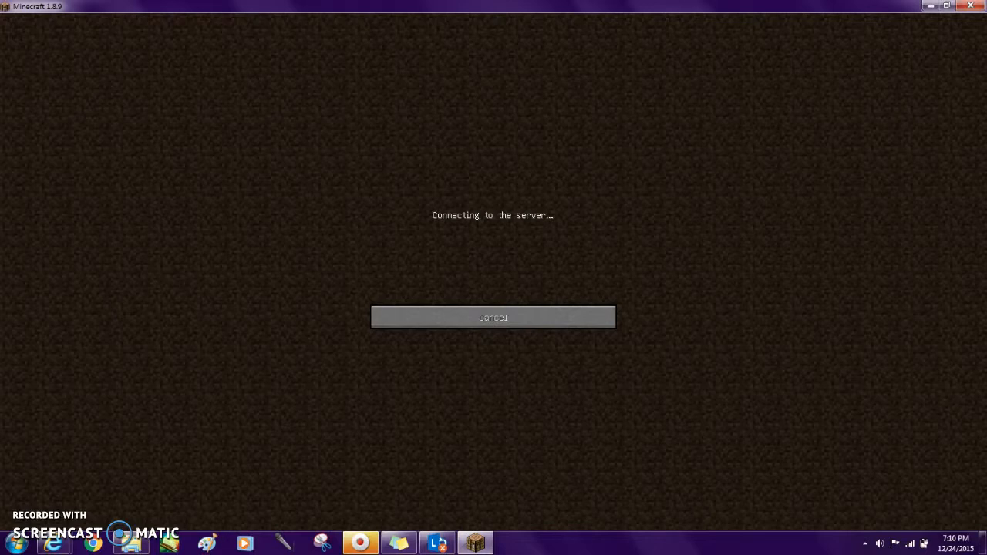
mouse_move(493, 318)
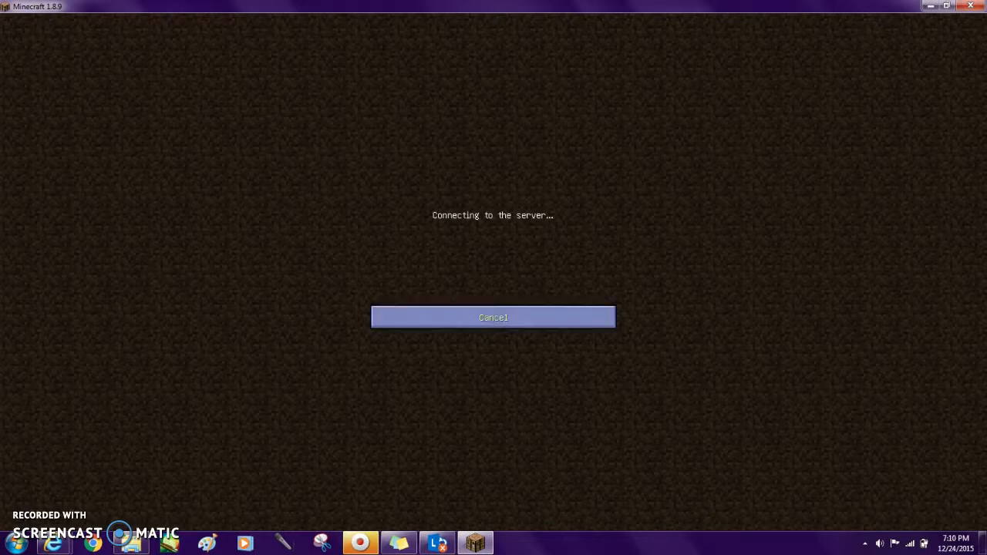
click(494, 318)
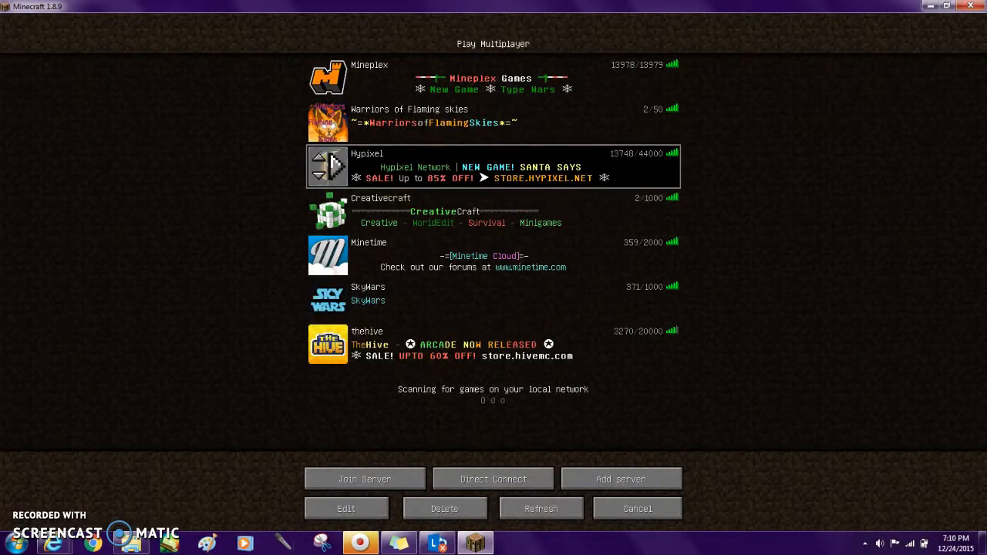